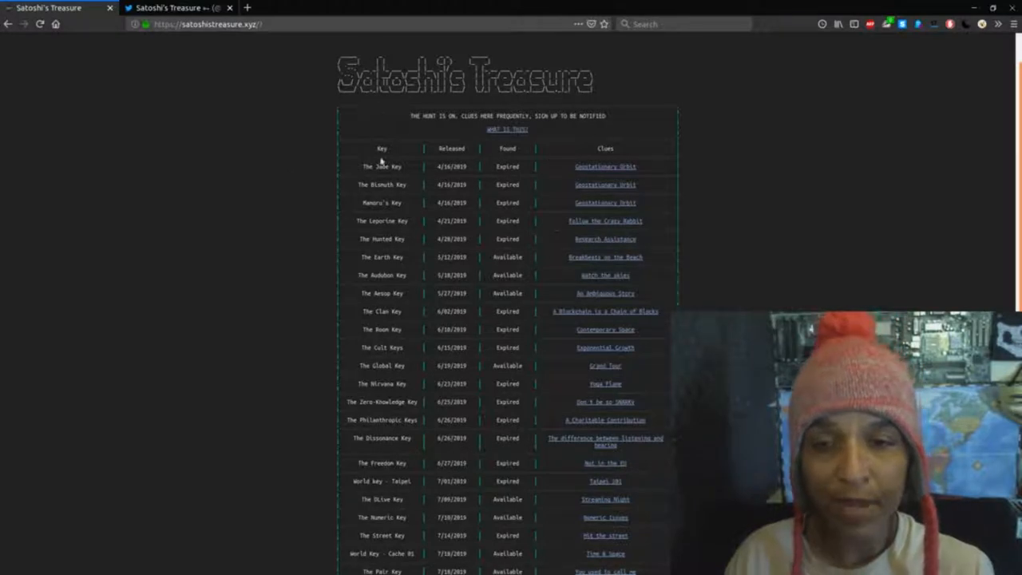
Scroll through the key table down to the Grand Tour key row
scroll(down, 3)
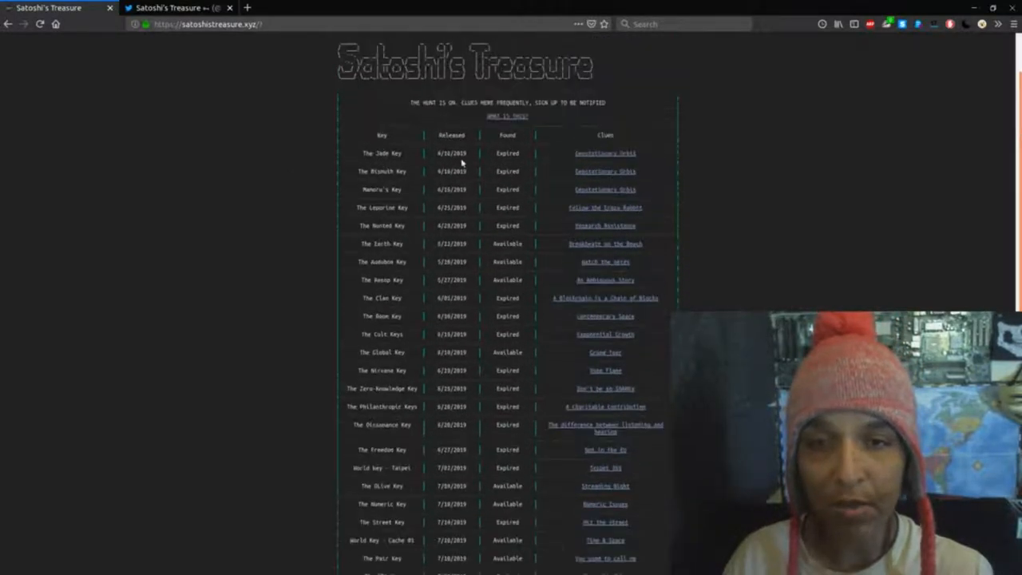
scroll(down, 3)
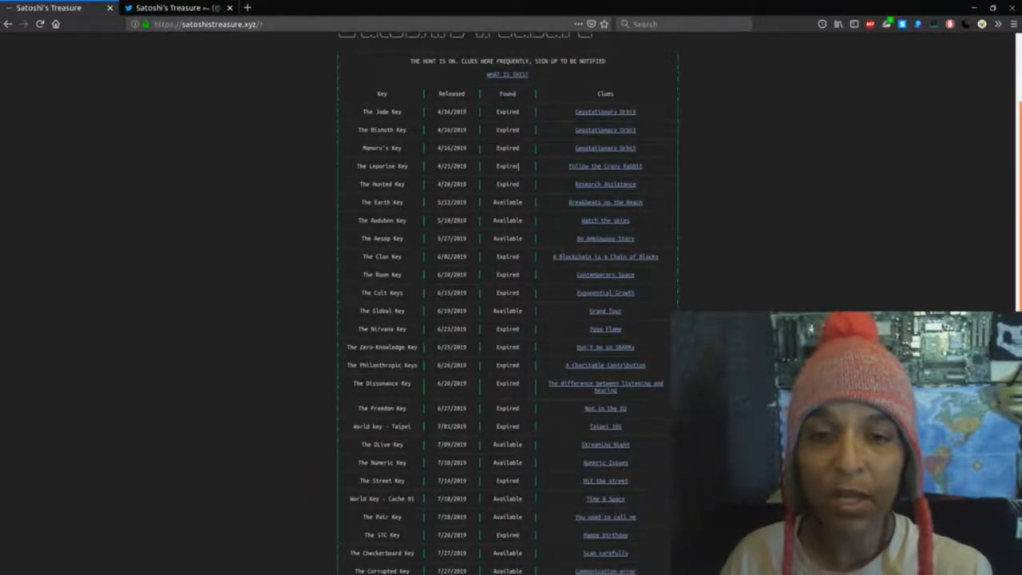
scroll(down, 3)
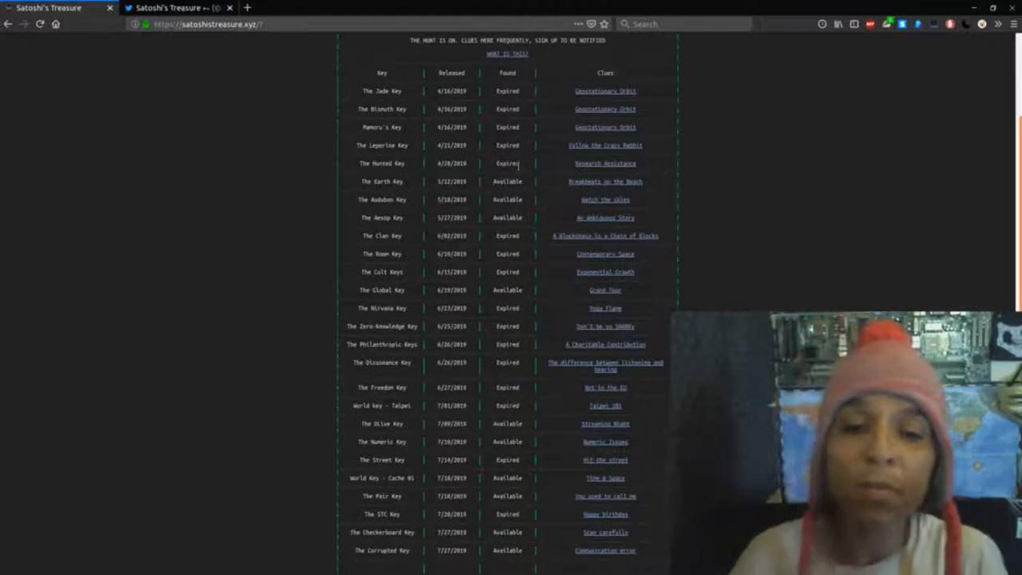
scroll(down, 3)
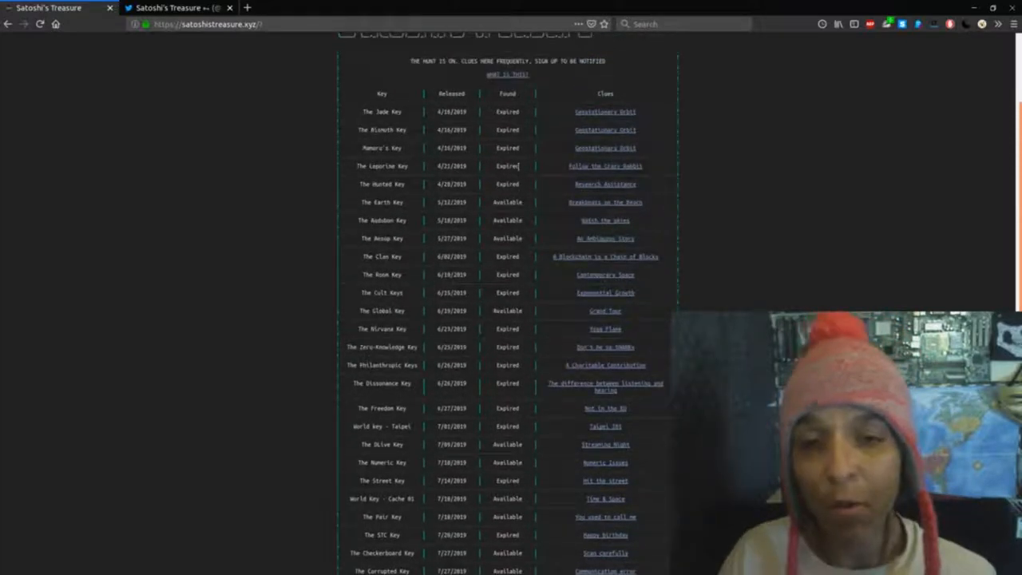
scroll(down, 3)
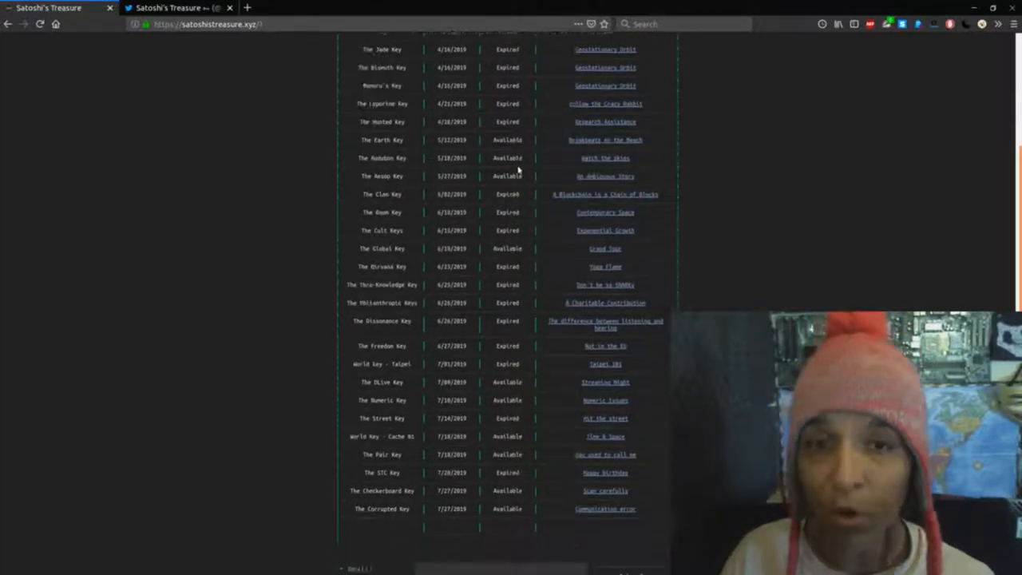
scroll(down, 3)
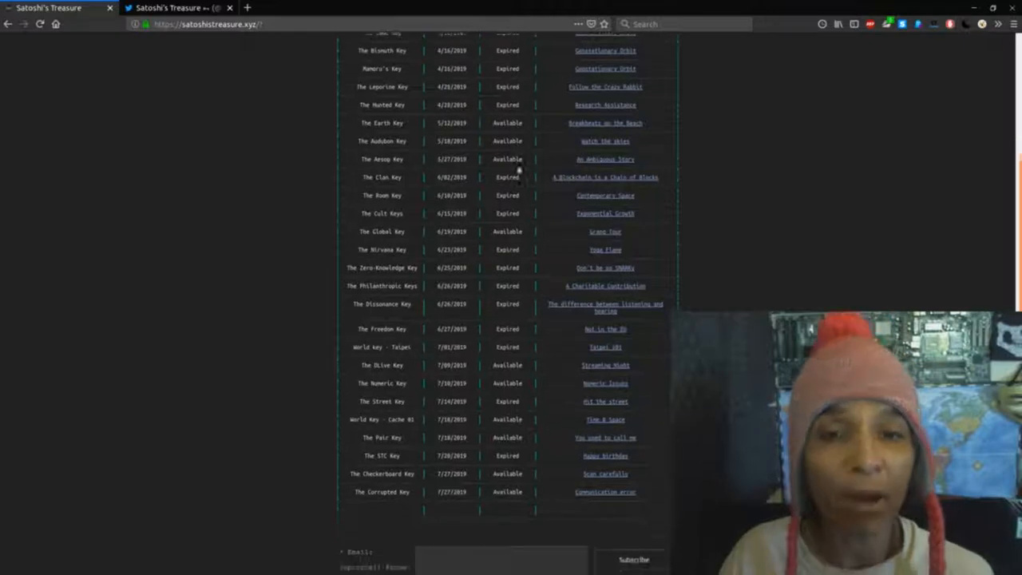
scroll(down, 3)
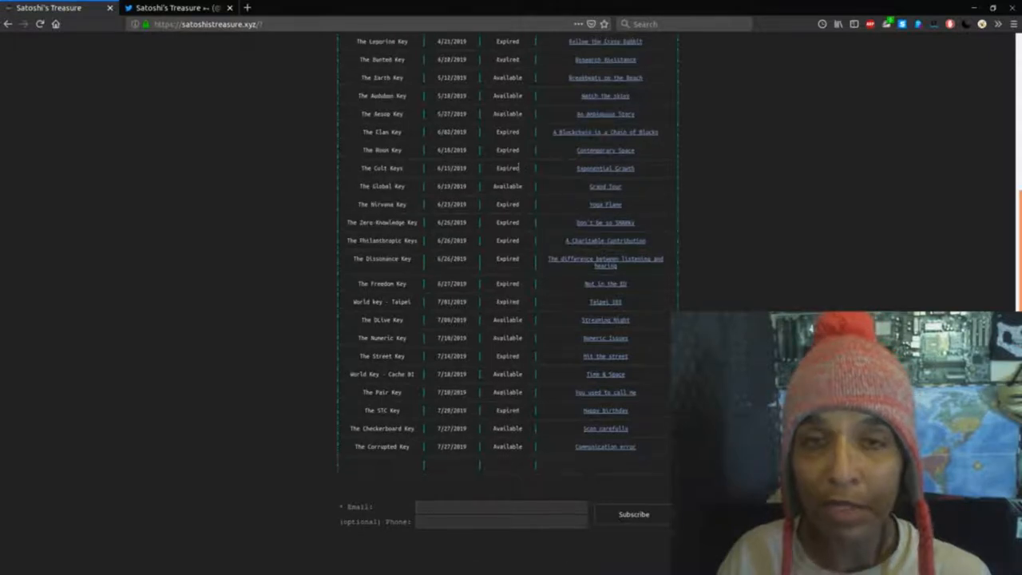
scroll(up, 3)
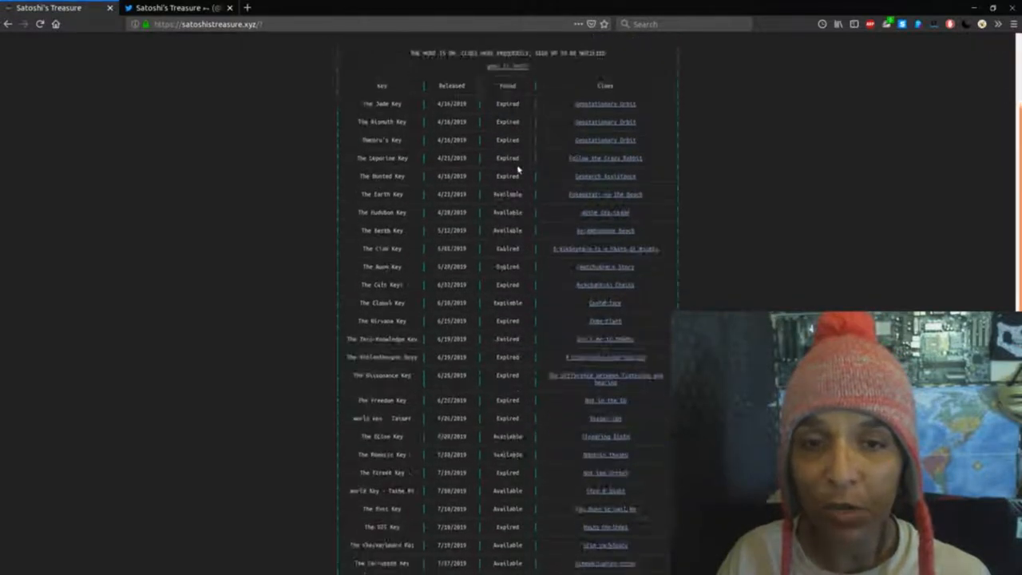
scroll(down, 3)
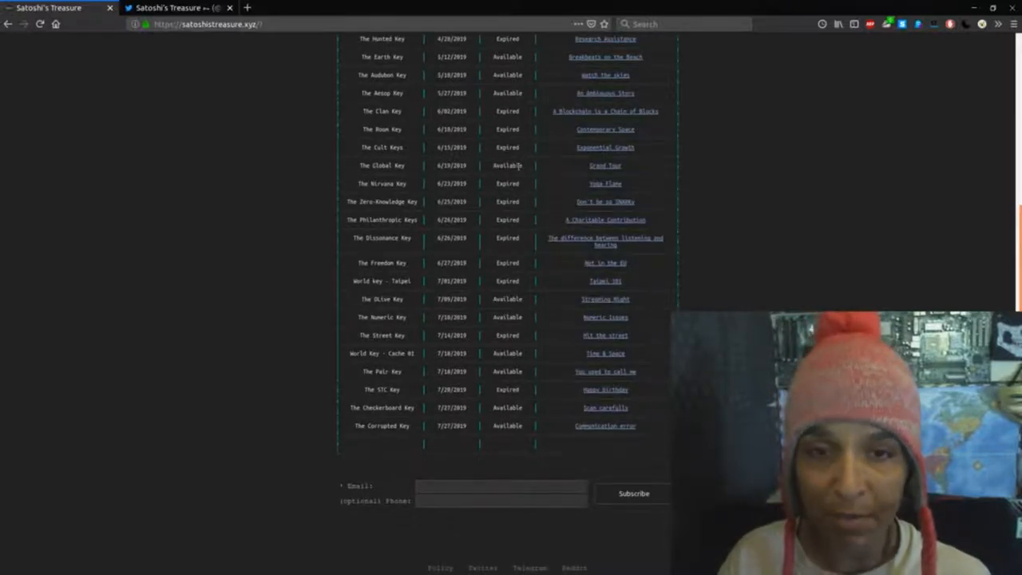
scroll(up, 3)
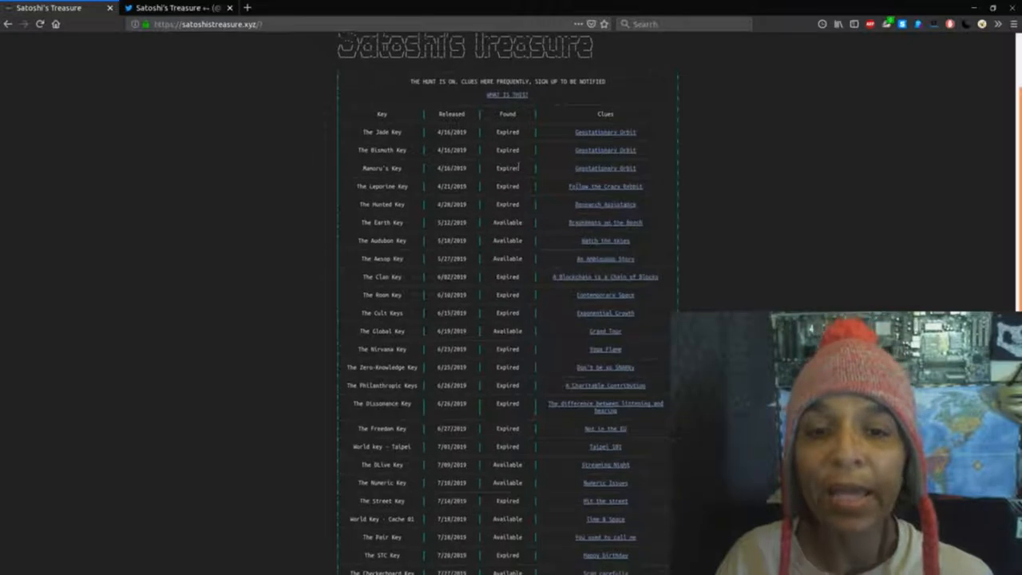
scroll(down, 3)
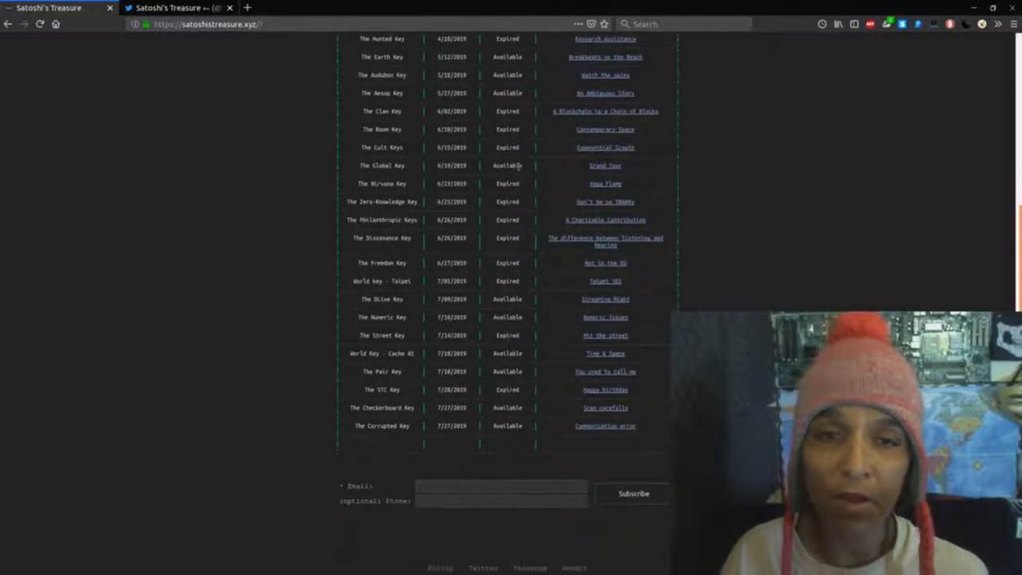
scroll(up, 3)
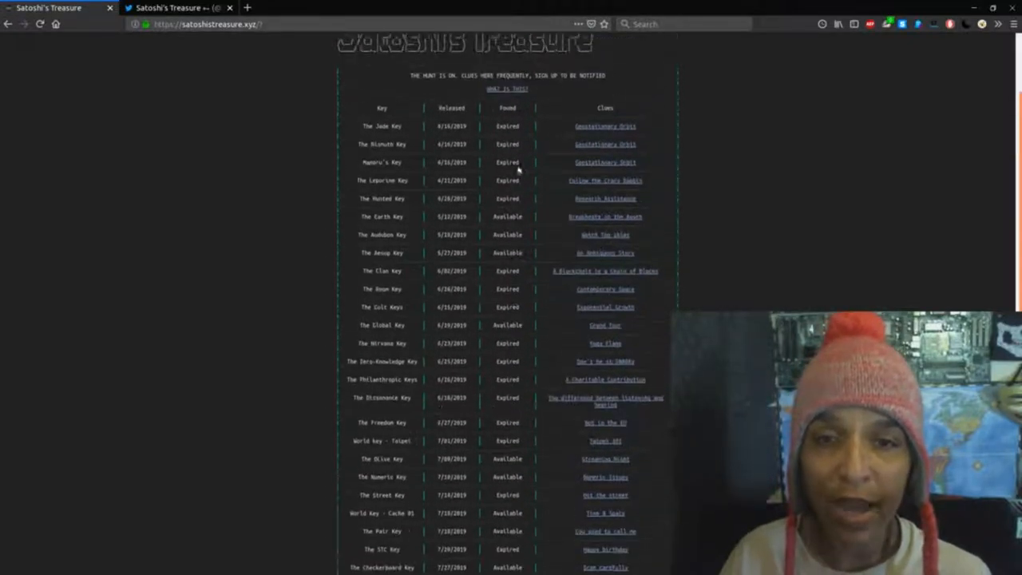
scroll(down, 3)
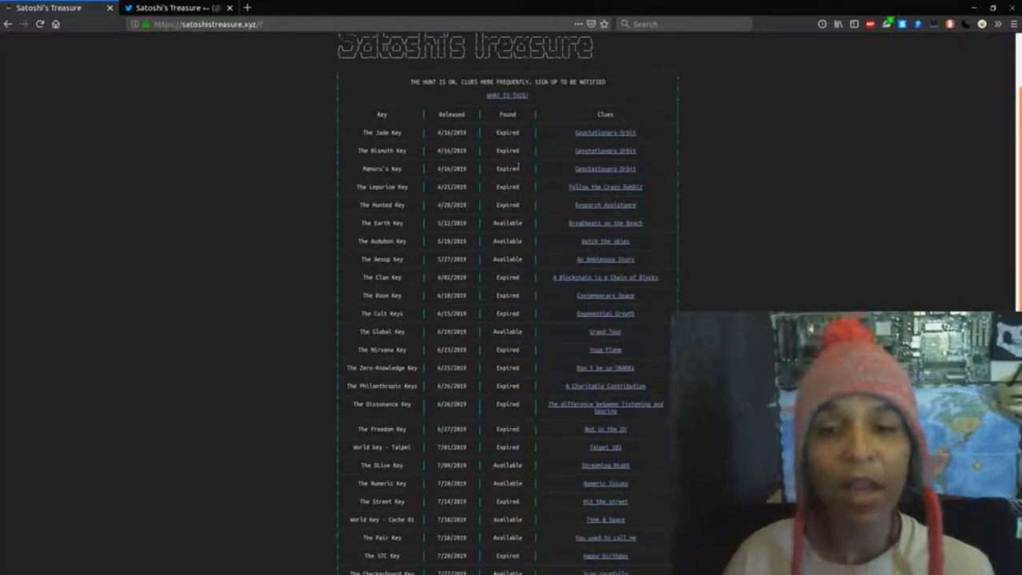
scroll(down, 3)
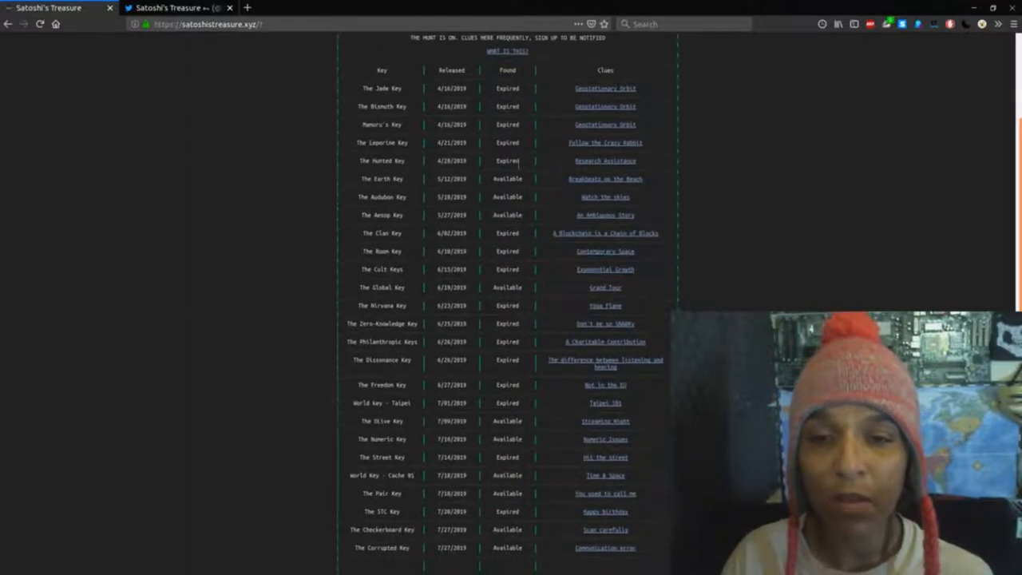
scroll(down, 3)
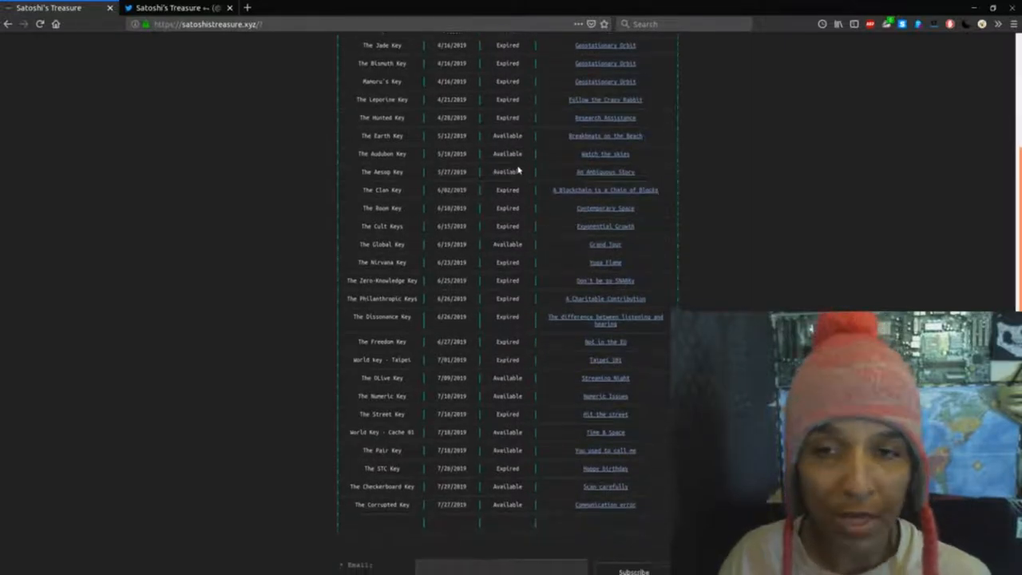
scroll(down, 3)
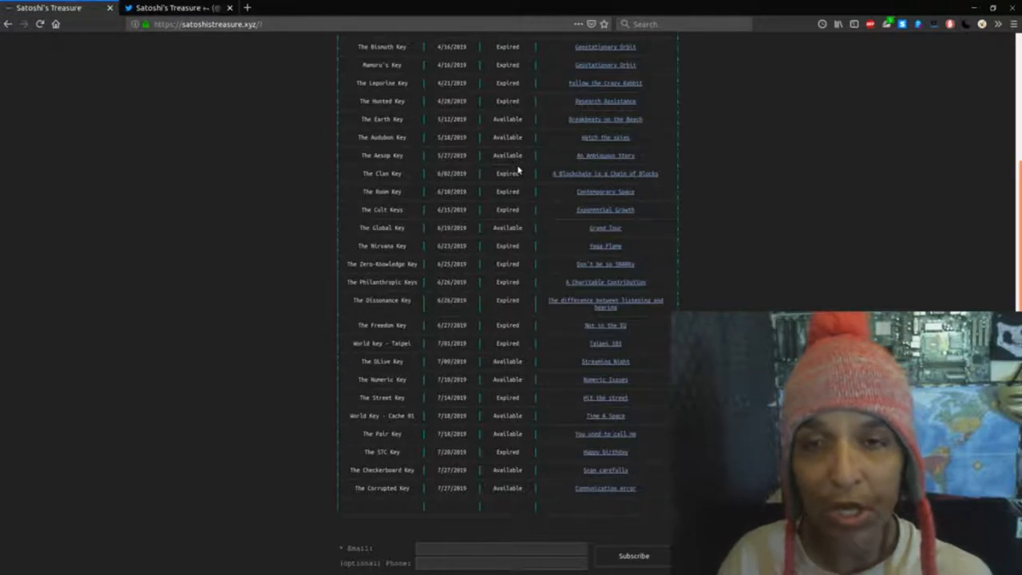
scroll(up, 3)
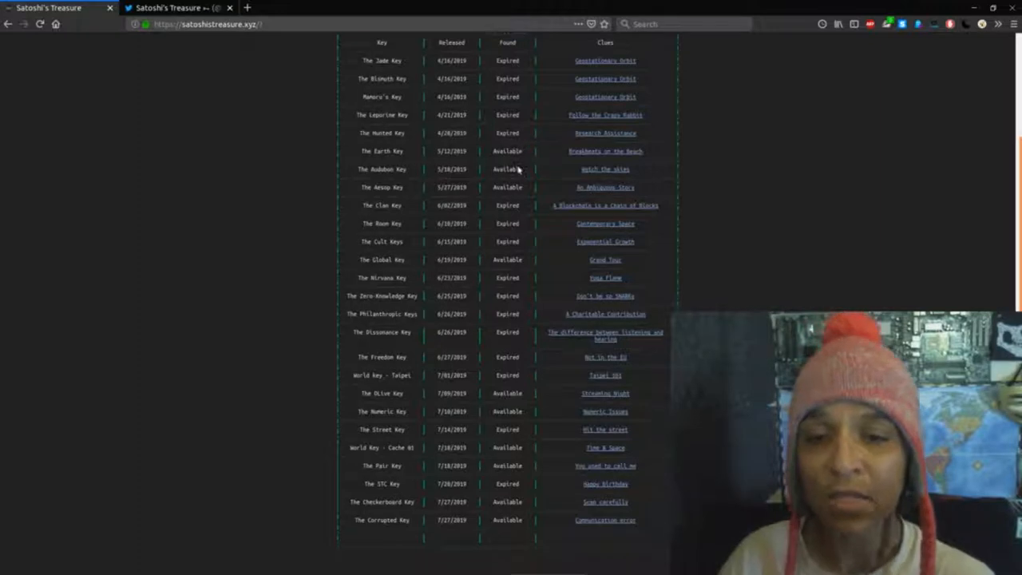
scroll(down, 3)
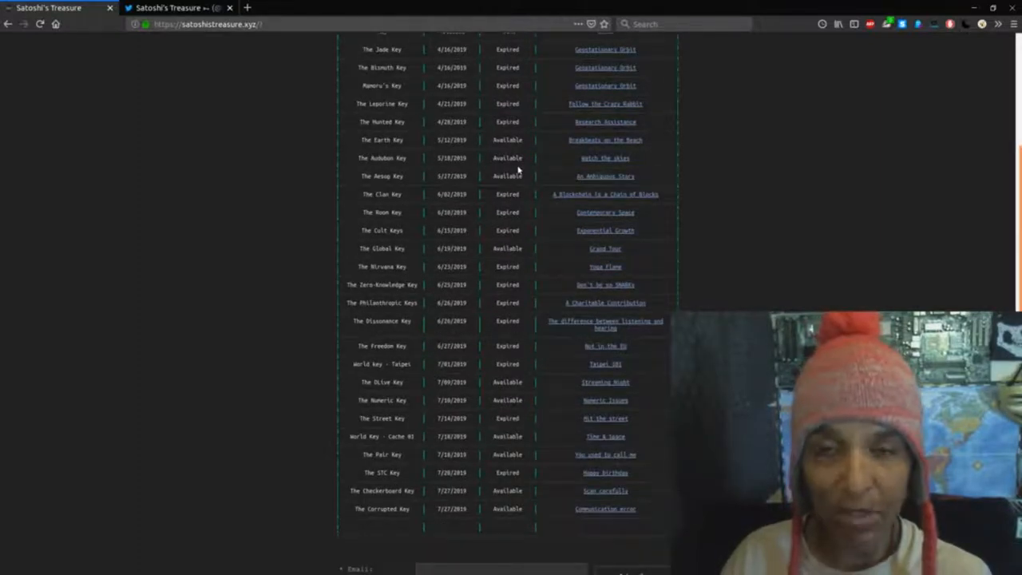
scroll(down, 3)
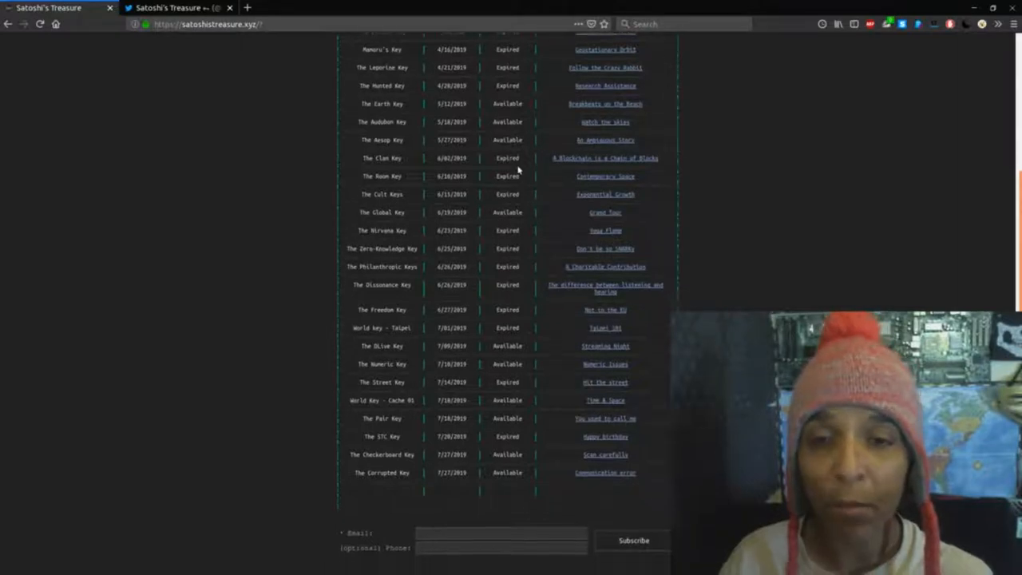
scroll(down, 3)
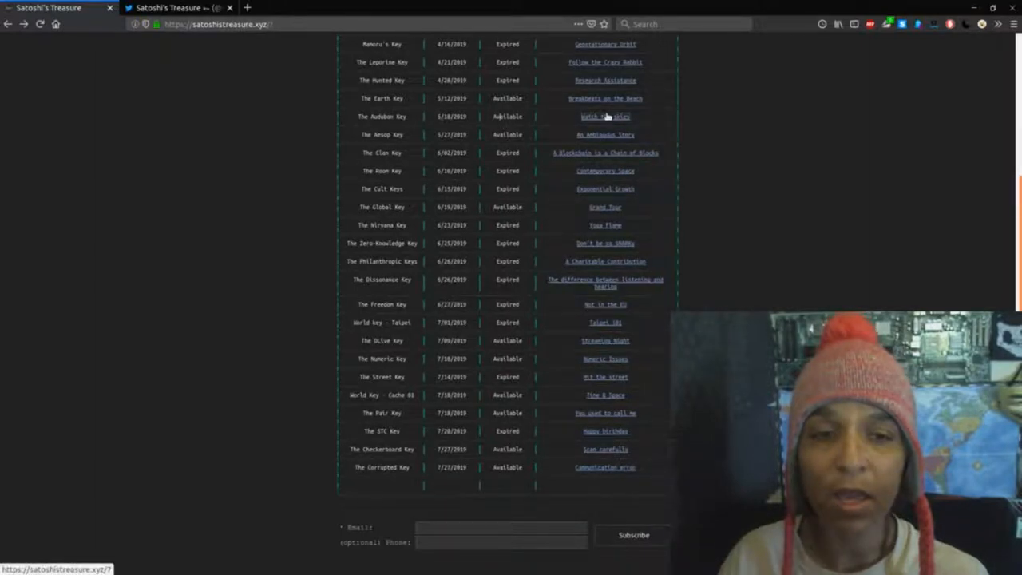
Open the Grand Tour key's clue page from its link in the key table
click(605, 117)
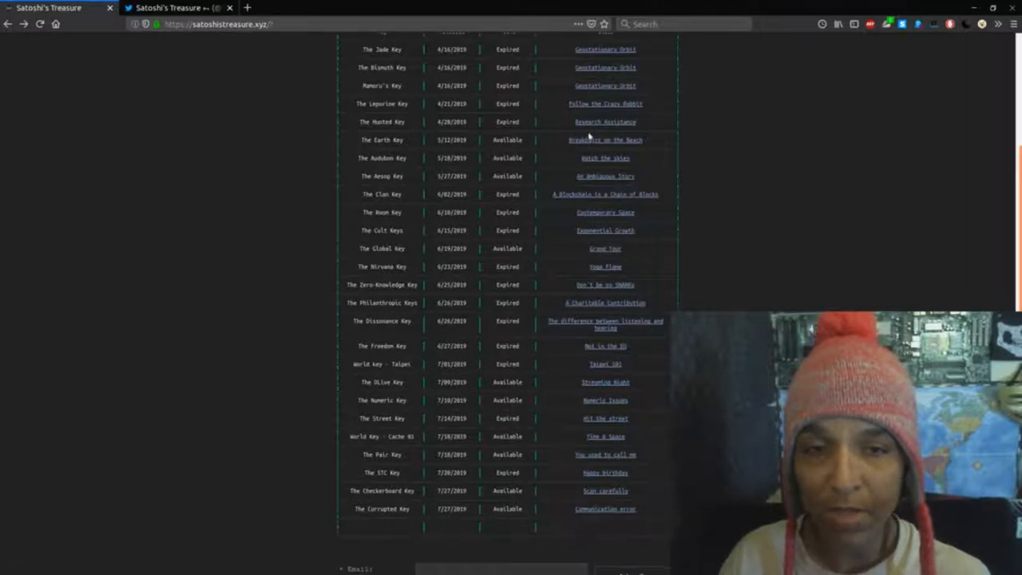
click(605, 140)
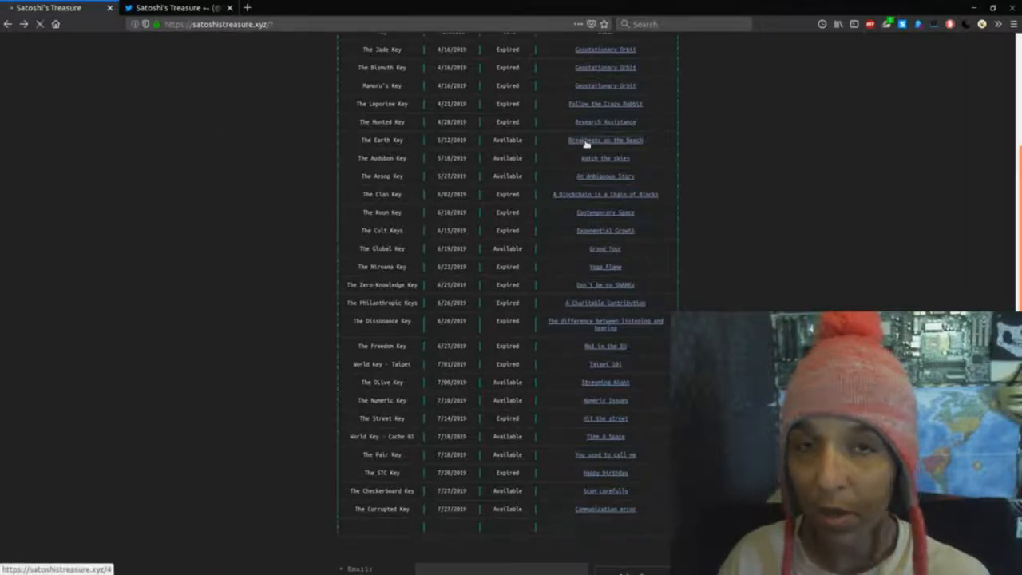
click(604, 141)
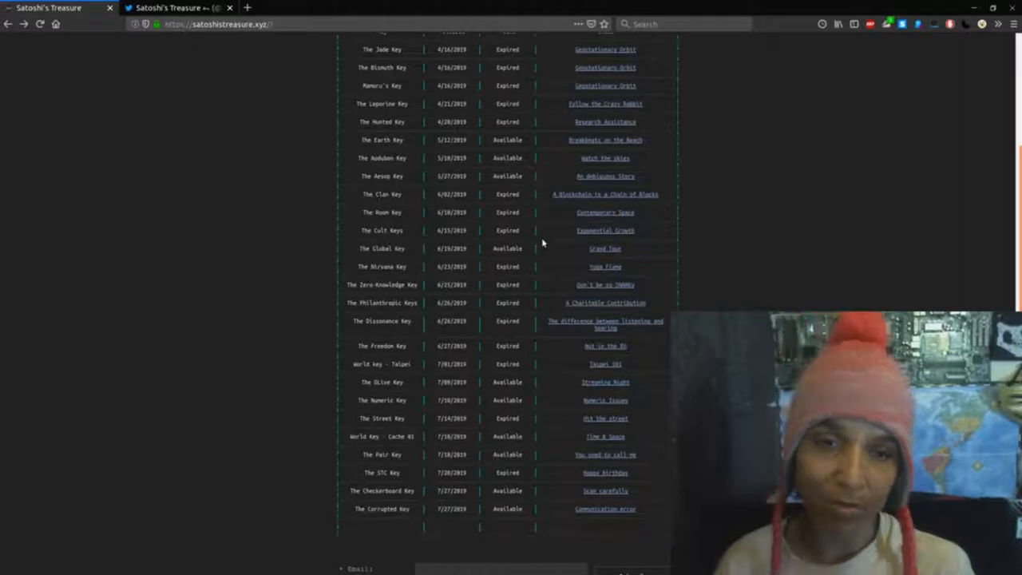
Open numbered photo links from the Grand Tour clue page, such as 19.jpg and 25.jpg
scroll(down, 3)
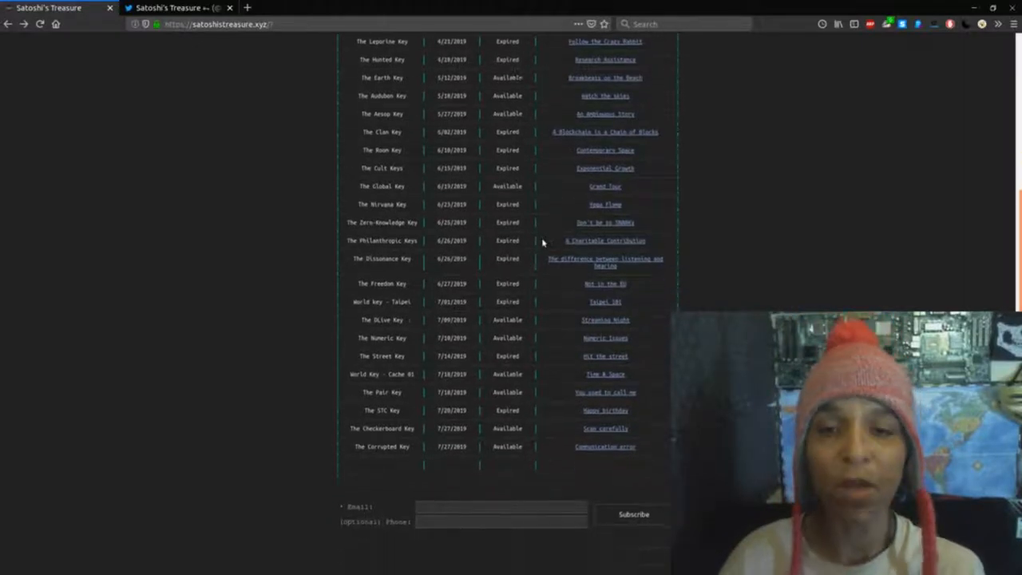
scroll(down, 3)
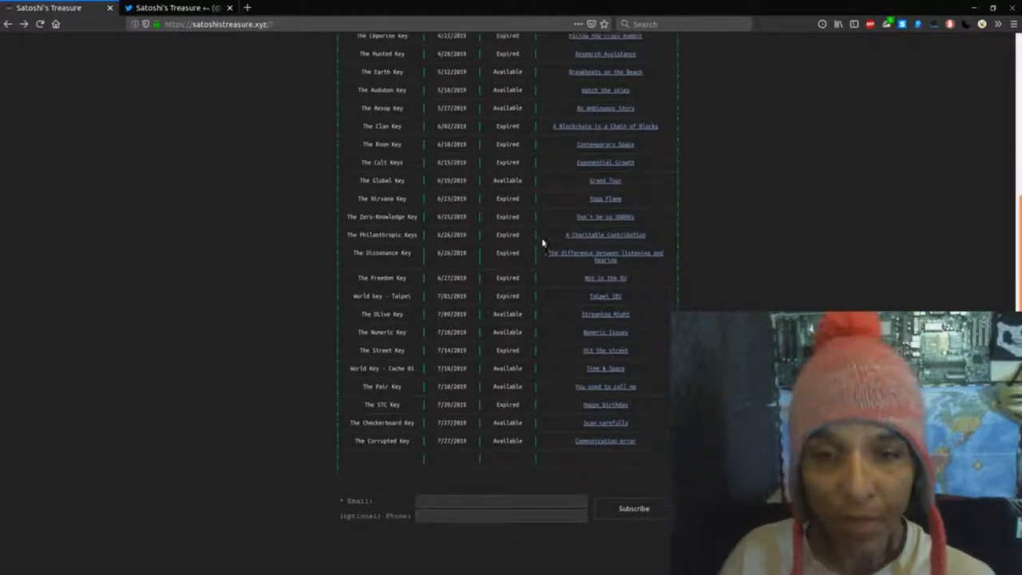
scroll(down, 3)
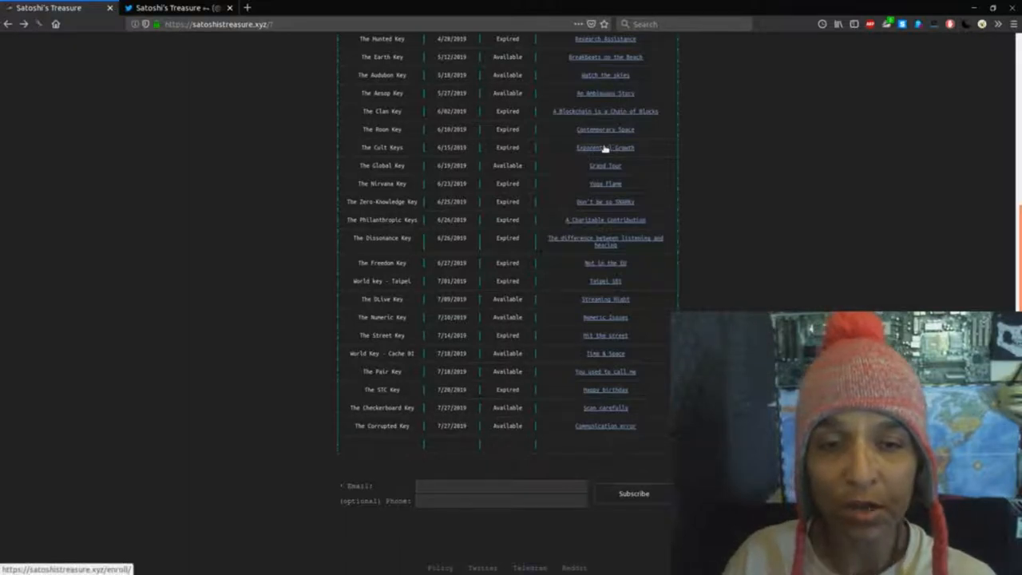
click(603, 147)
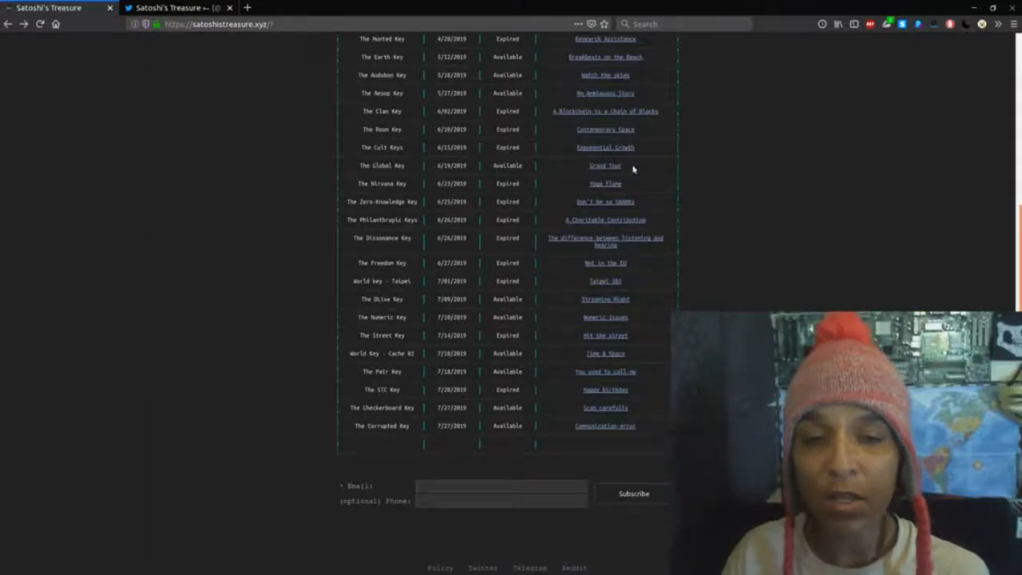
click(603, 164)
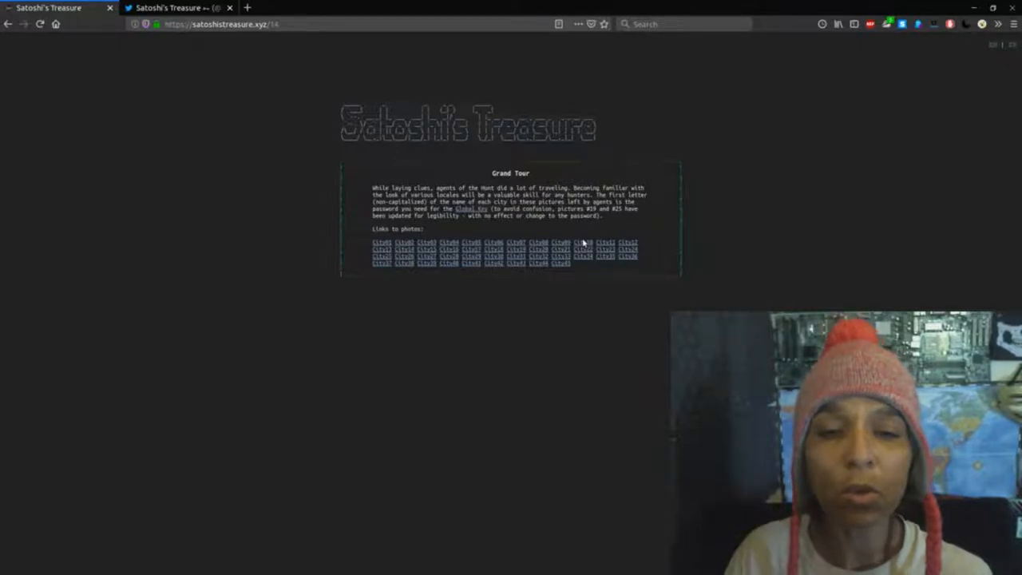
mouse_move(656, 214)
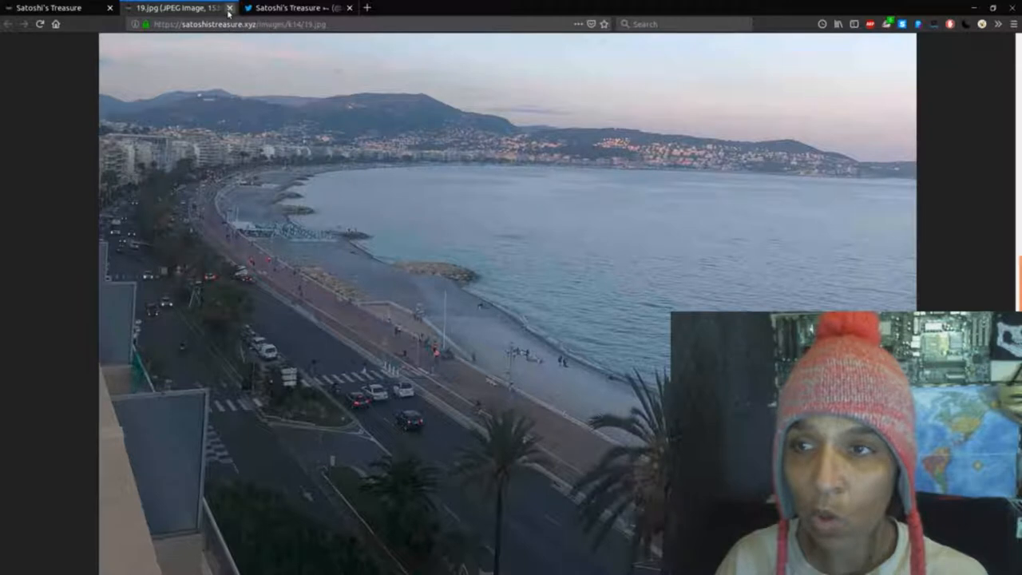
Close the seaside city (19.jpg) and lit arched building (25.jpg) photo tabs
click(230, 8)
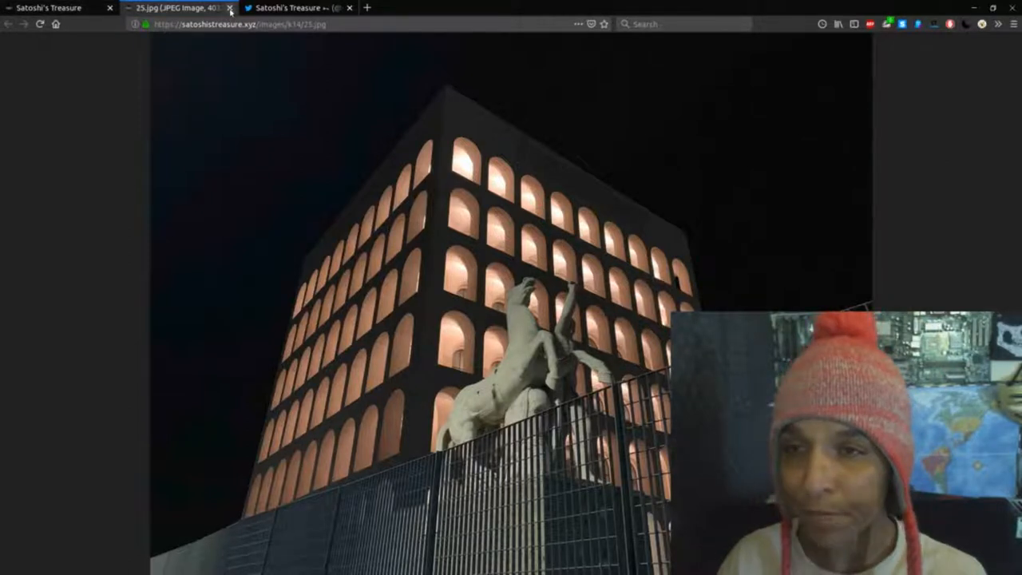
click(230, 6)
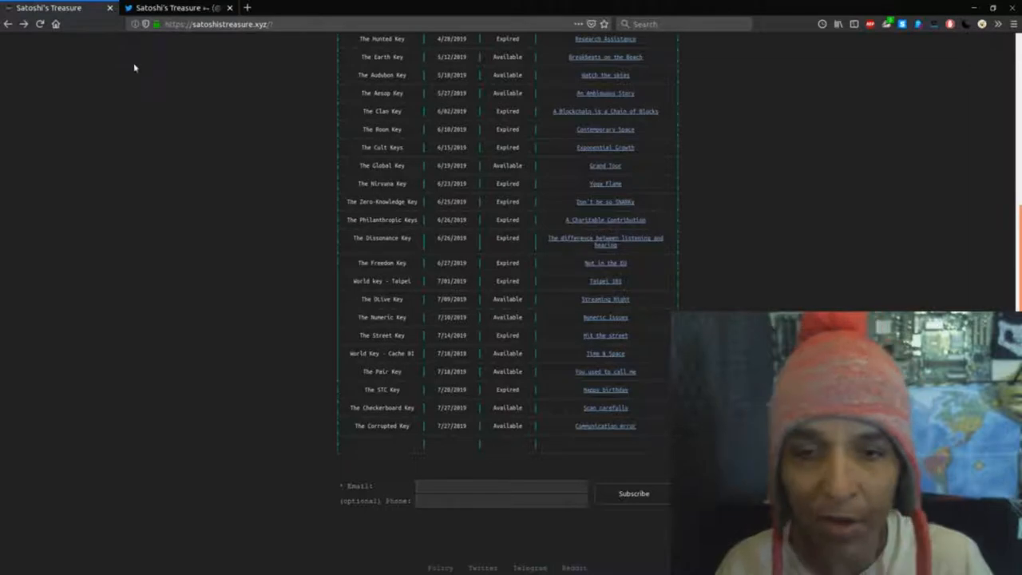
mouse_move(278, 131)
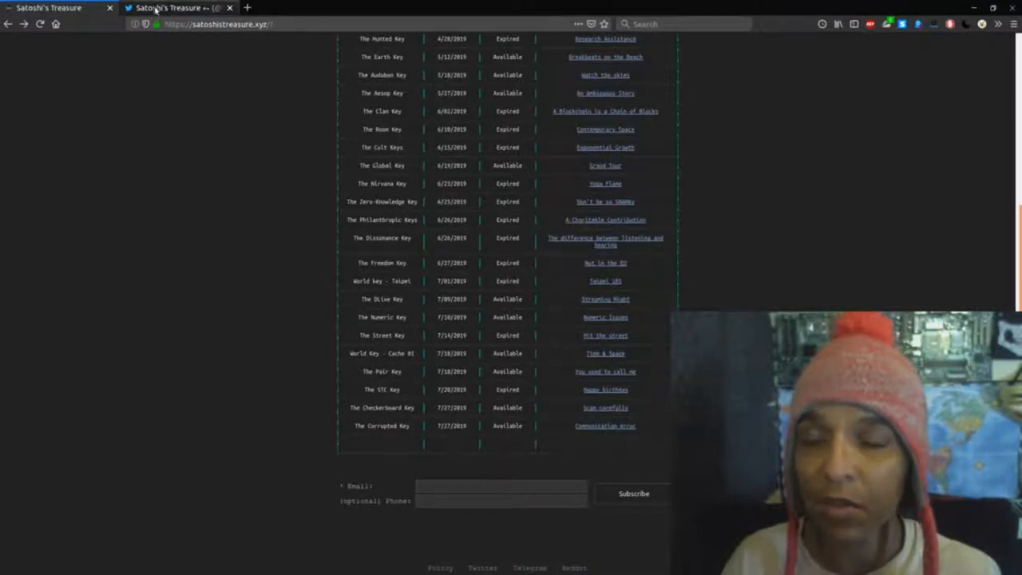
Read the Twitter timeline down to the Philanthropic Key winners tweet, then return to the key table
click(179, 8)
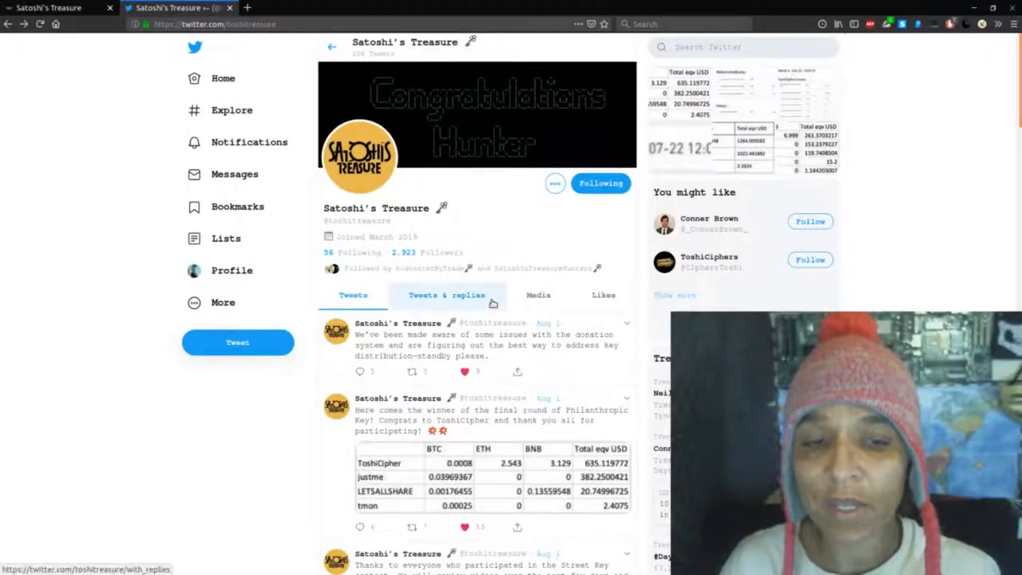
scroll(down, 3)
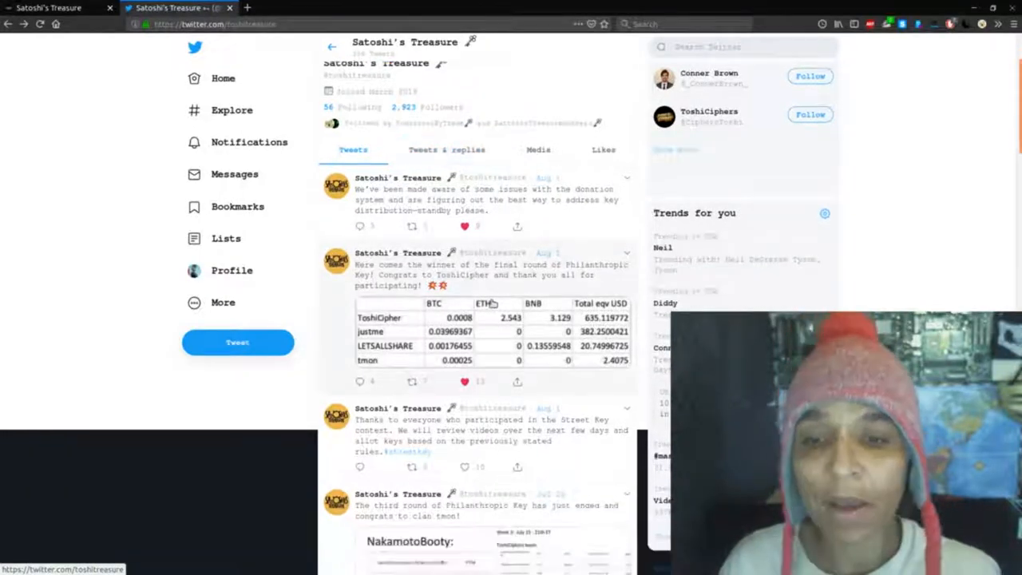
click(601, 46)
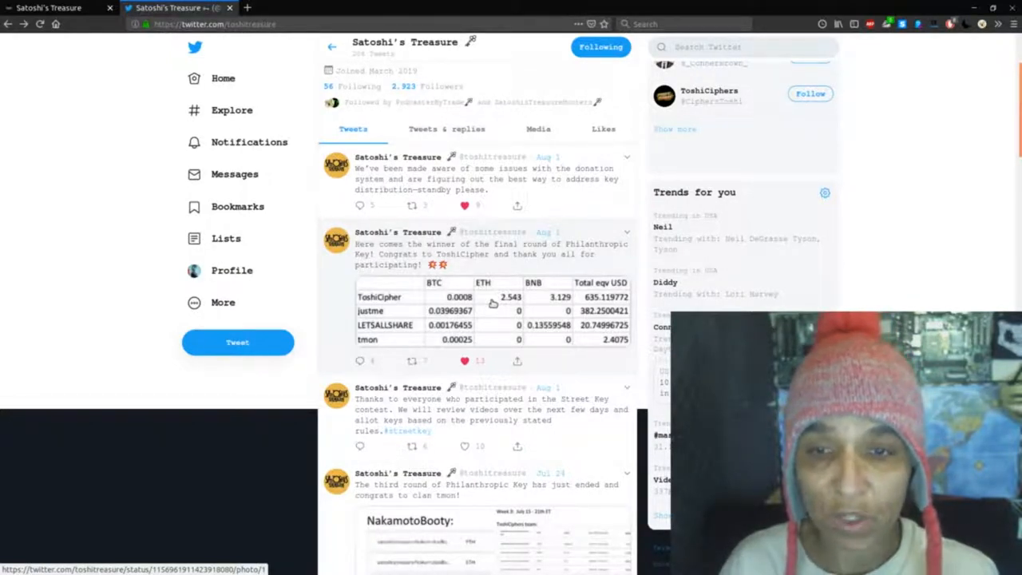
scroll(down, 3)
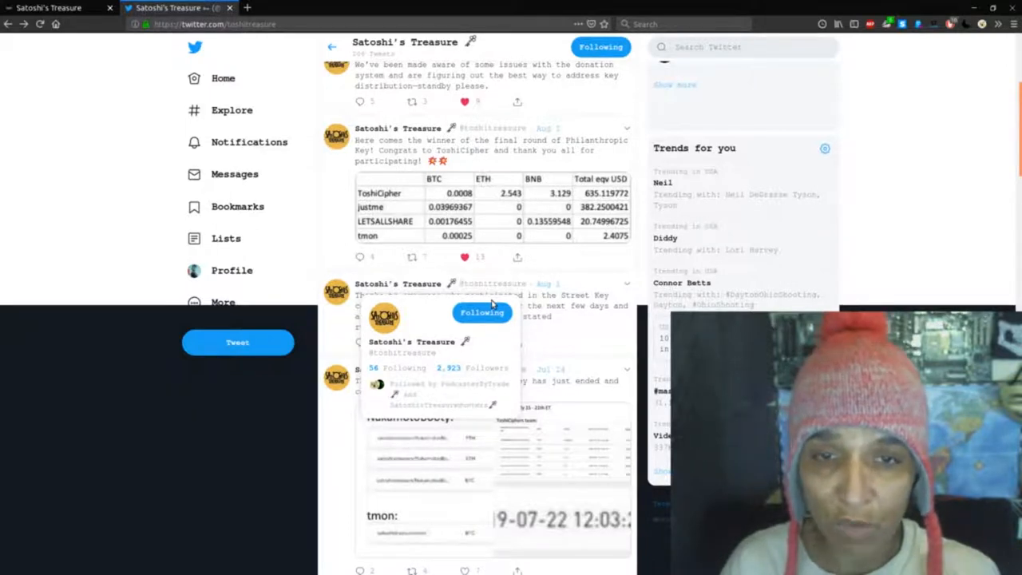
click(47, 8)
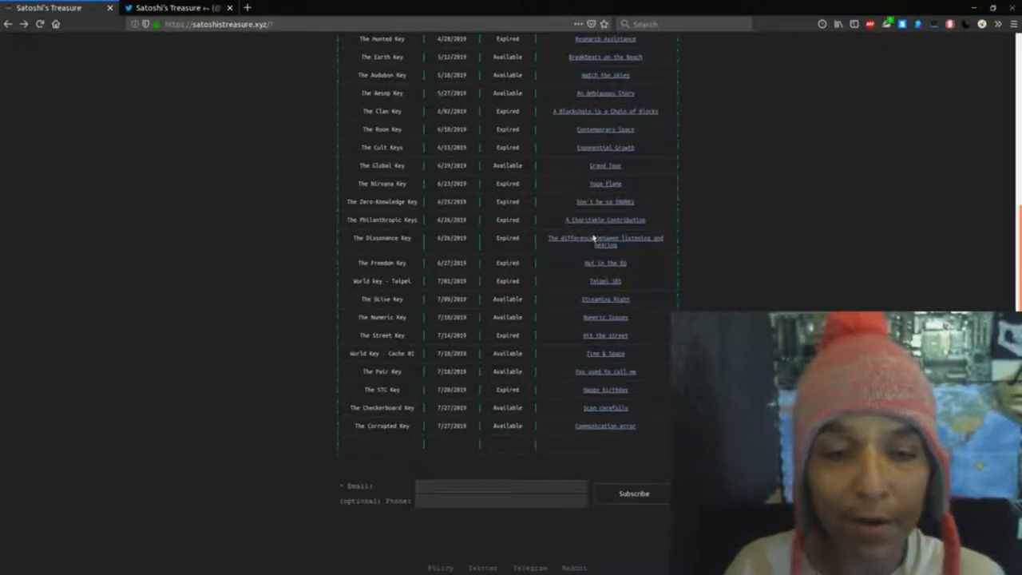
View the Dissonance Key's clue.jpg of a woman at a laptop, then go back to the key table
click(603, 241)
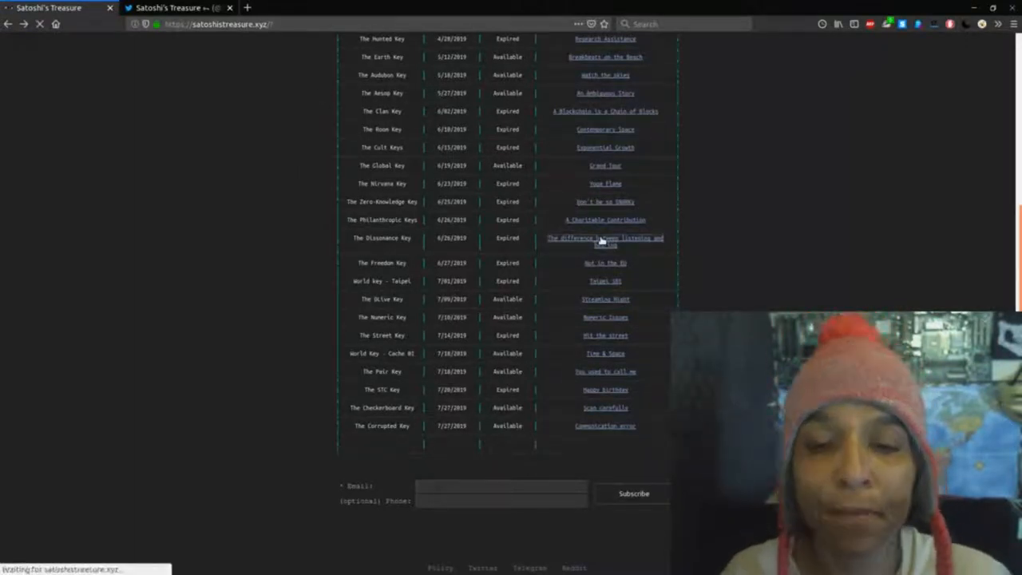
click(604, 241)
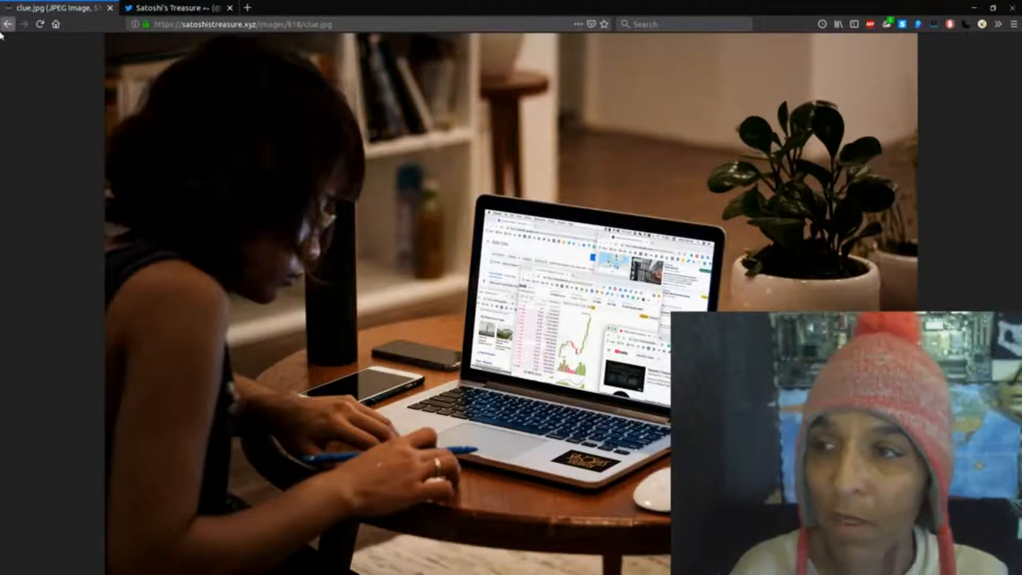
click(8, 24)
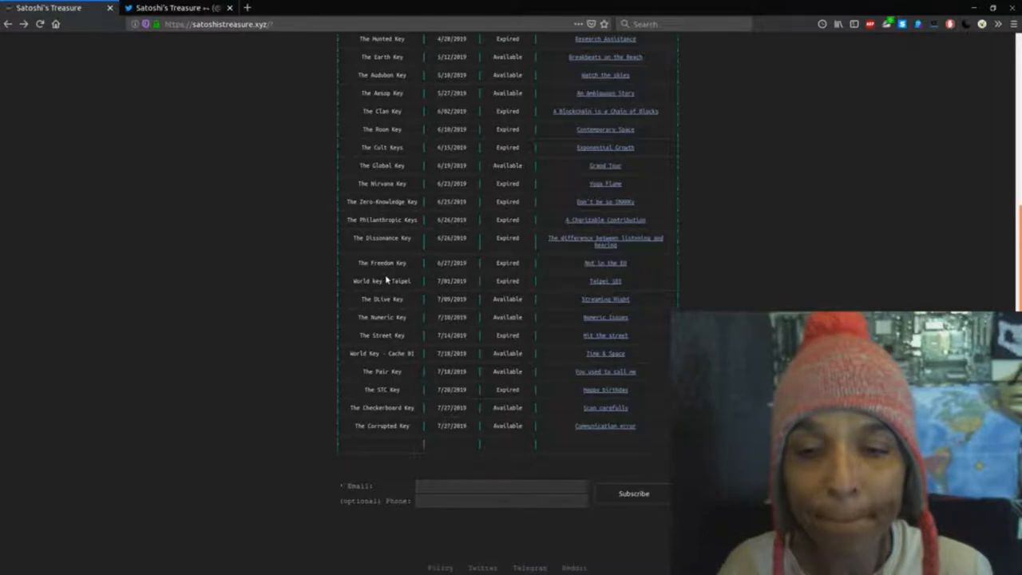
mouse_move(476, 299)
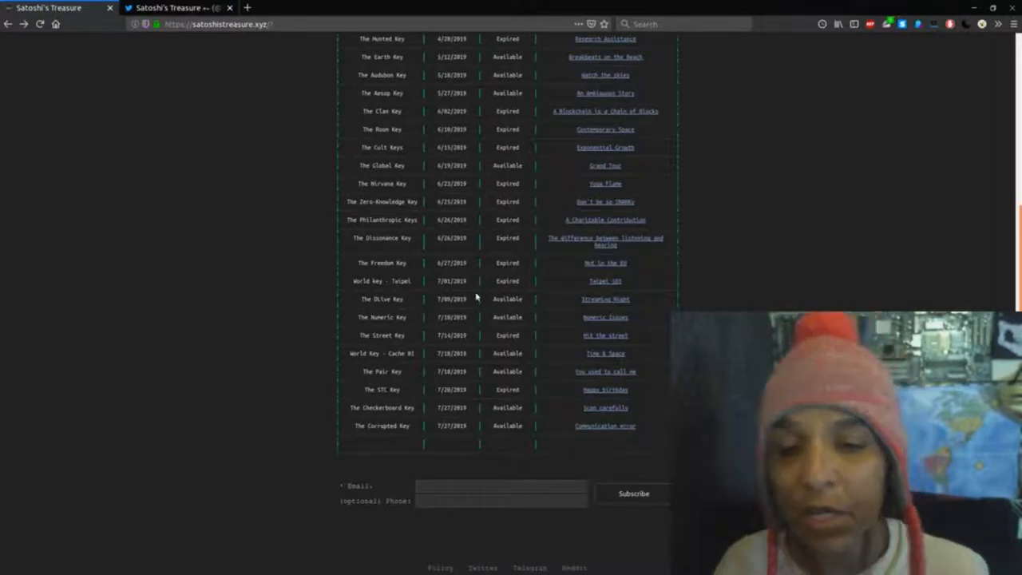
mouse_move(413, 344)
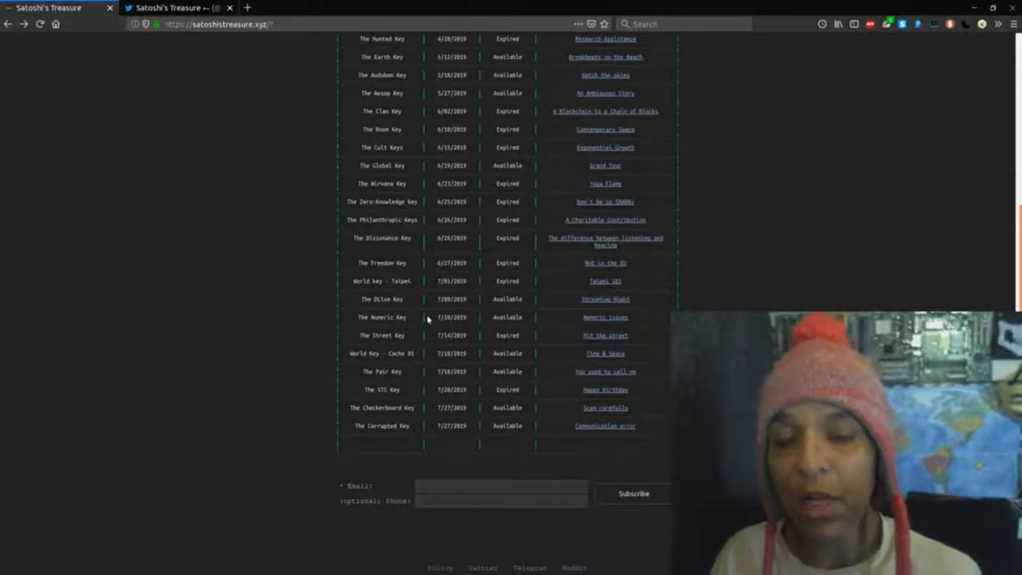
mouse_move(948, 270)
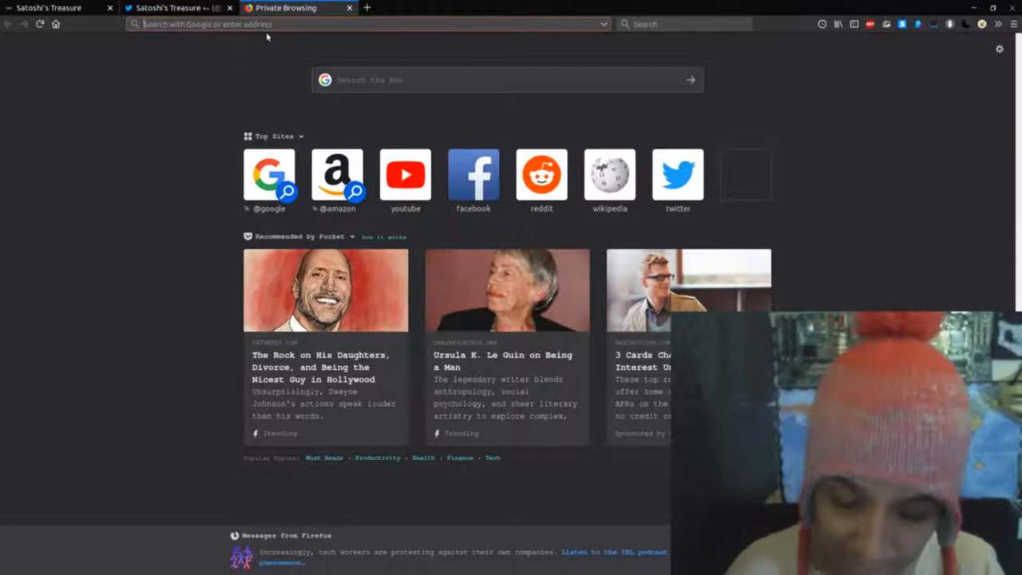
Enter 'coinmarketcap' in a new private tab's address bar to reach CoinMarketCap
text(castingcall.club/)
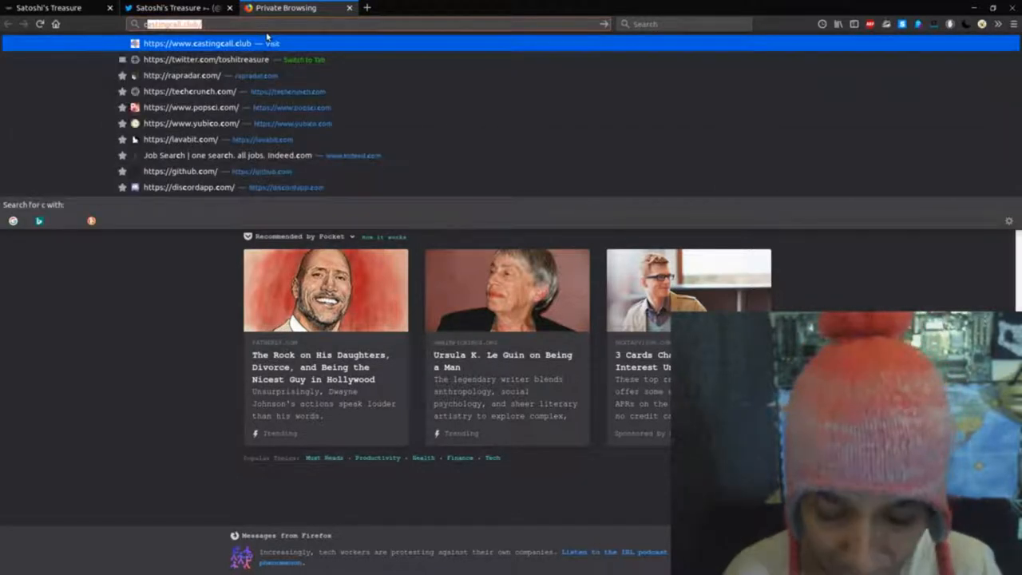
text(coinn)
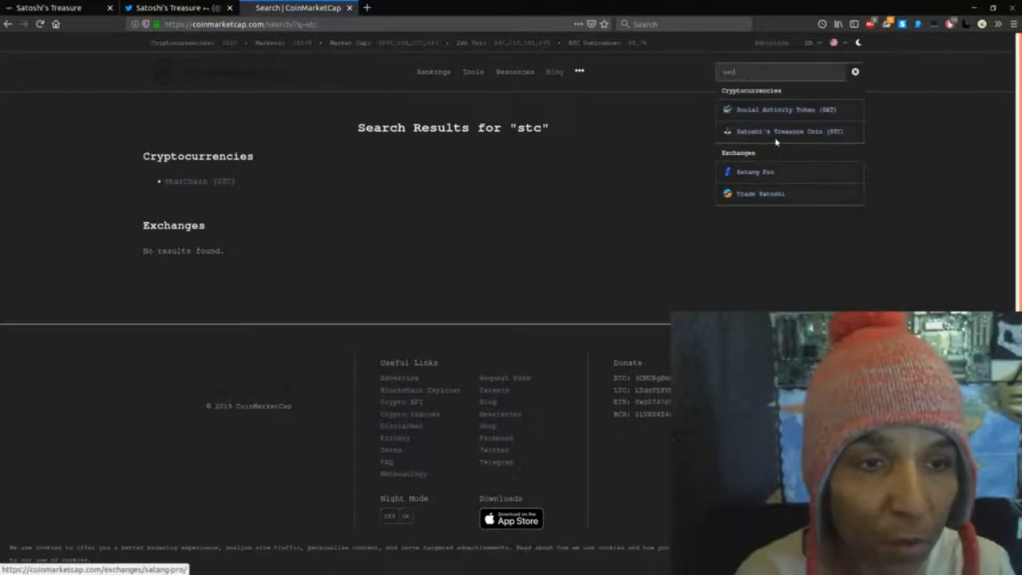
Pick Satoshi's Treasure Coin (STC) from the 'stc' search and open its listing
click(790, 131)
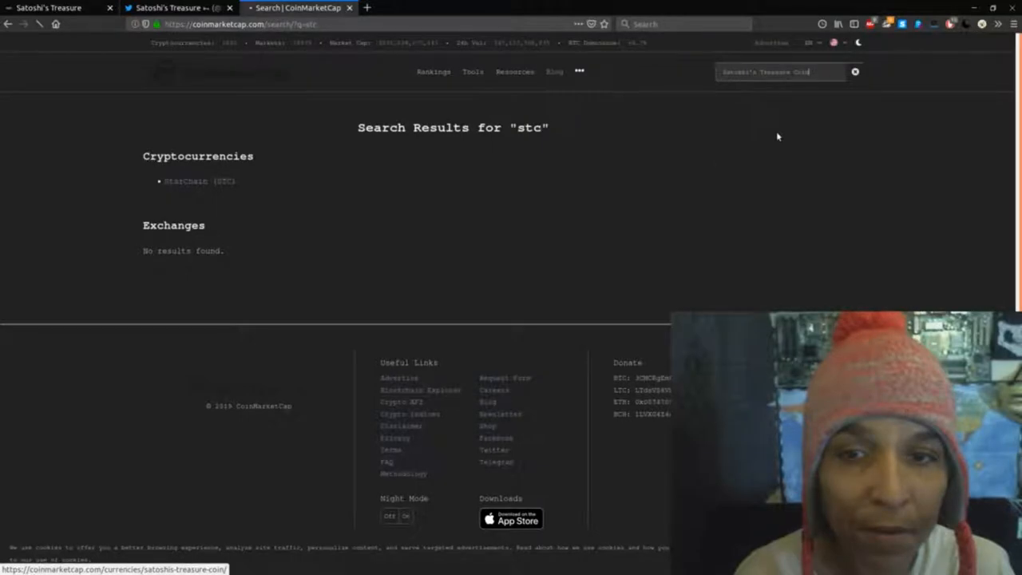
click(185, 180)
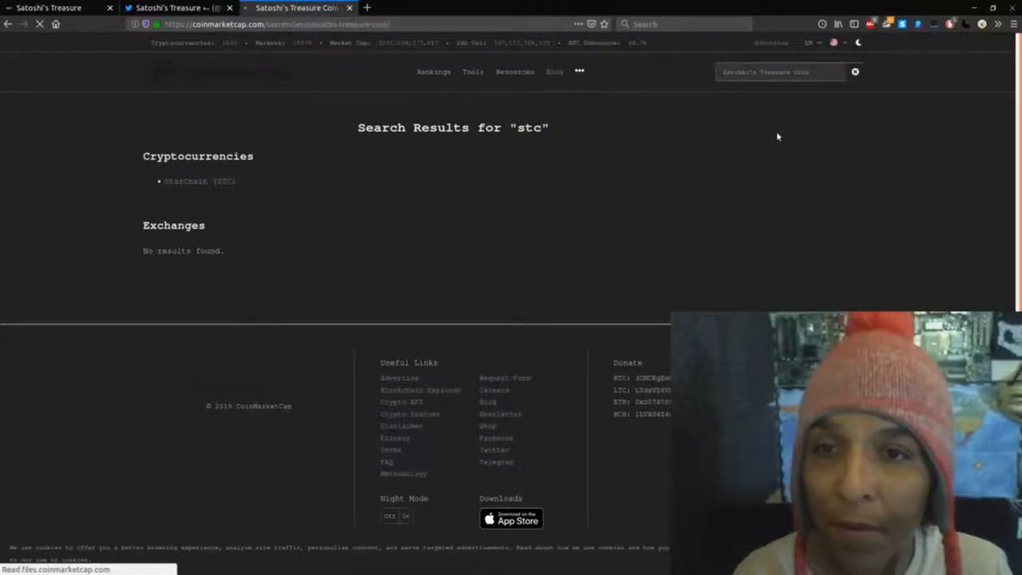
click(198, 182)
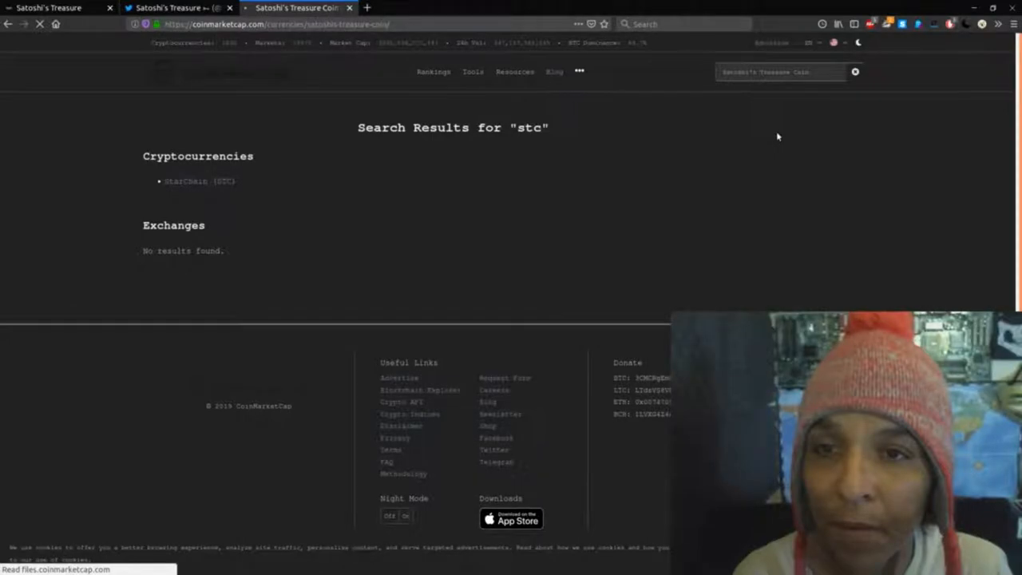
click(198, 181)
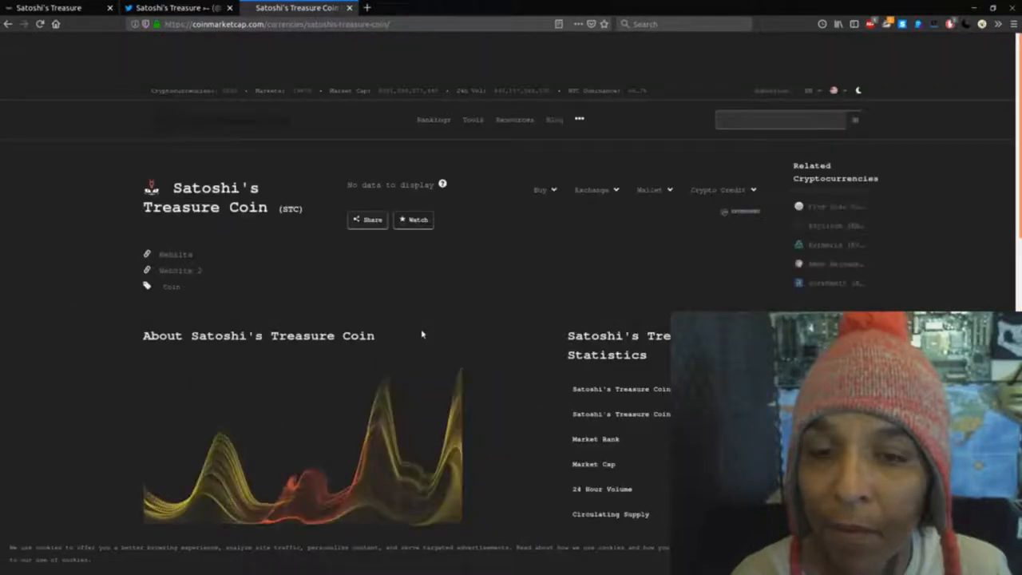
scroll(down, 3)
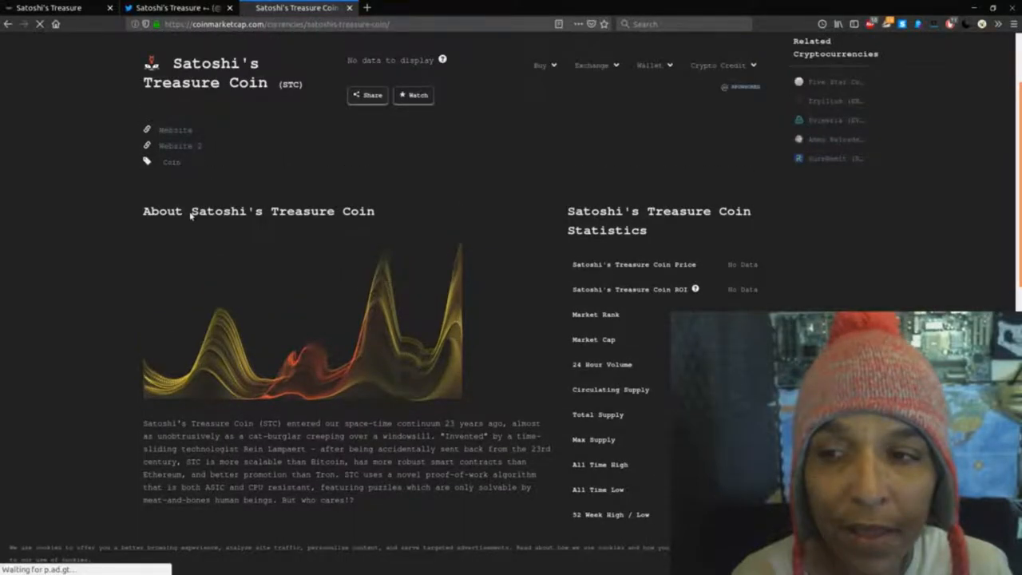
Open the coin's Website link in a new tab and switch to it
right_click(175, 129)
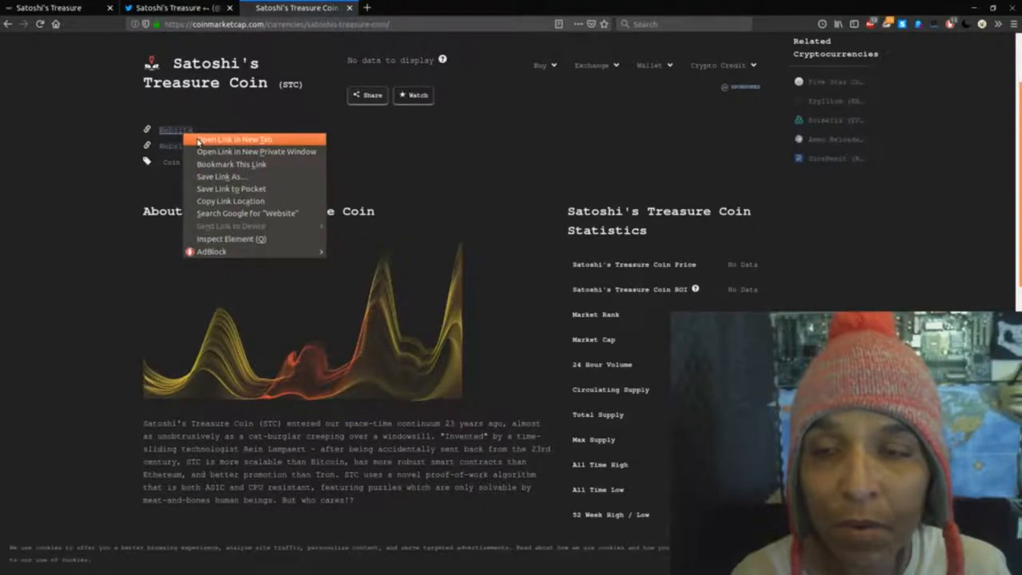
click(233, 139)
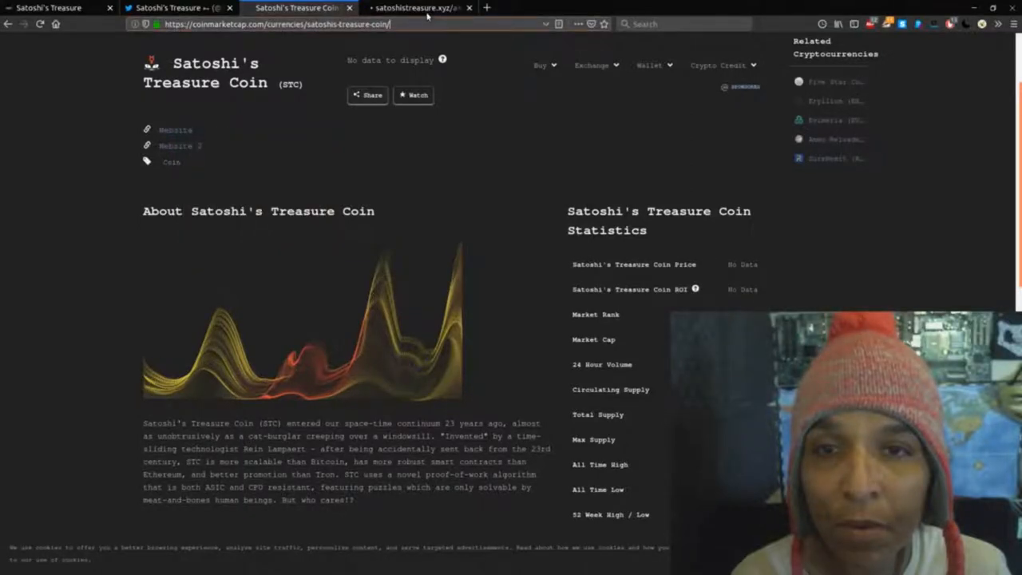
click(415, 6)
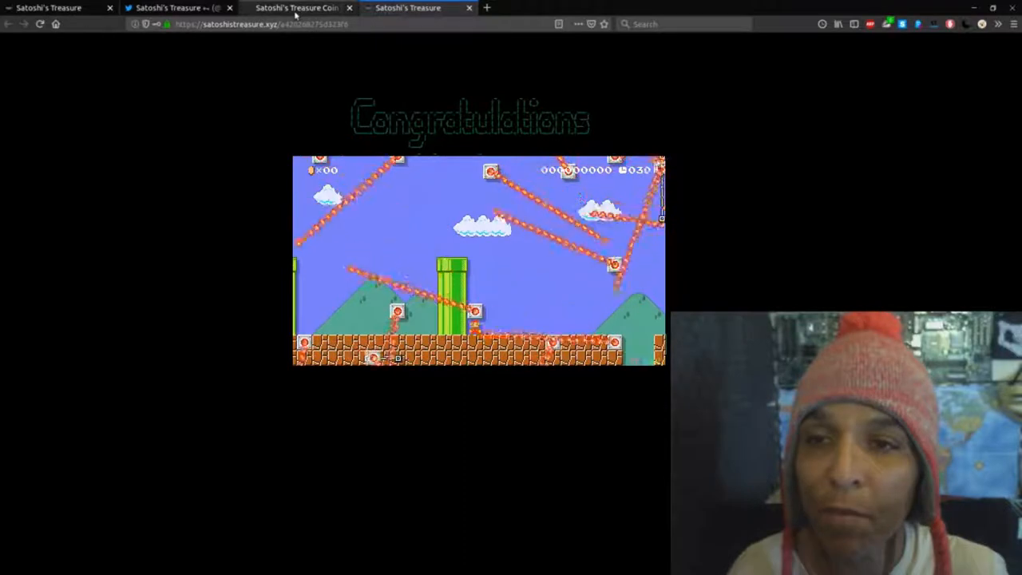
Leave the Congratulations page and switch back to the Satoshi's Treasure key table tab
click(297, 8)
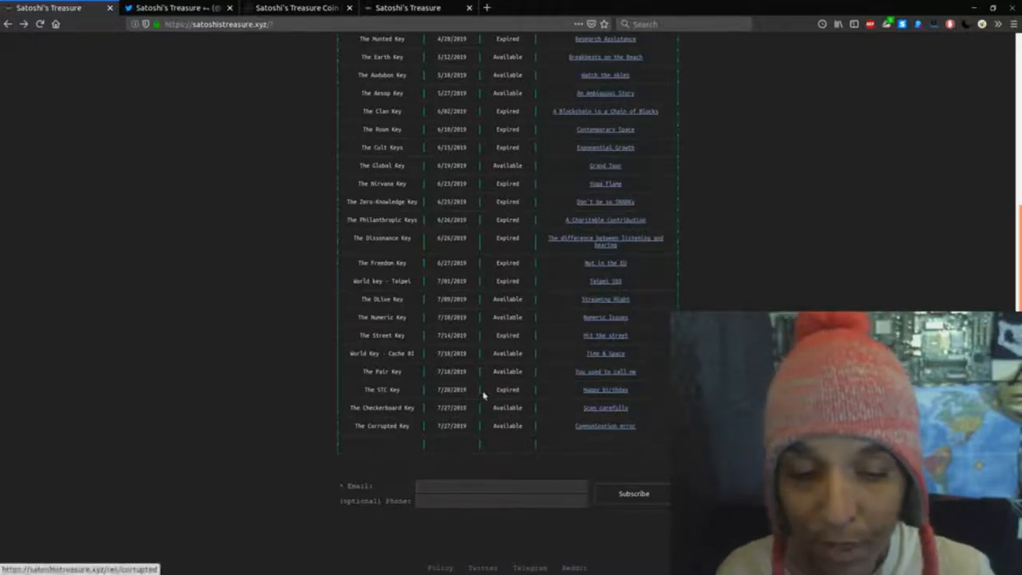
mouse_move(564, 457)
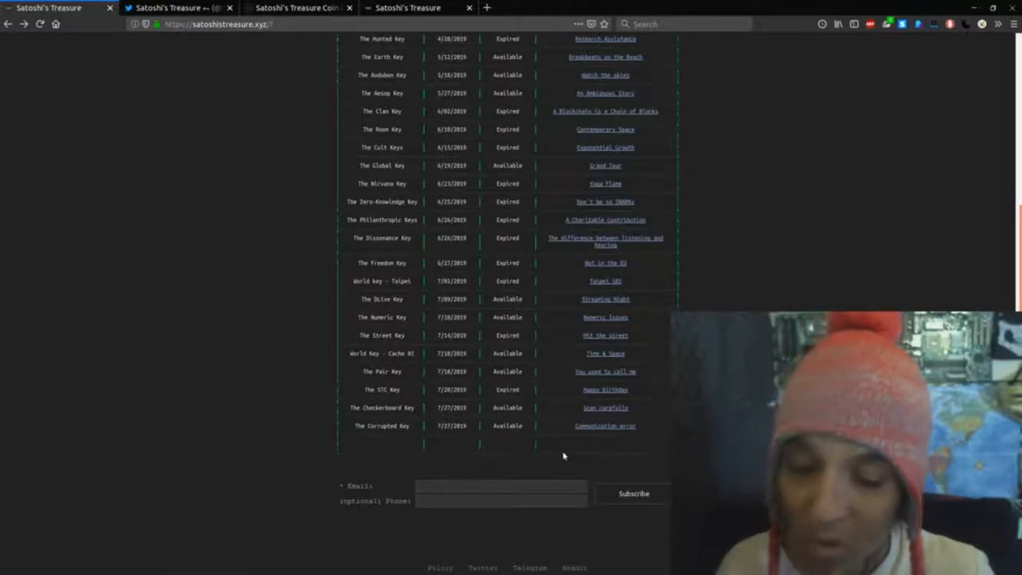